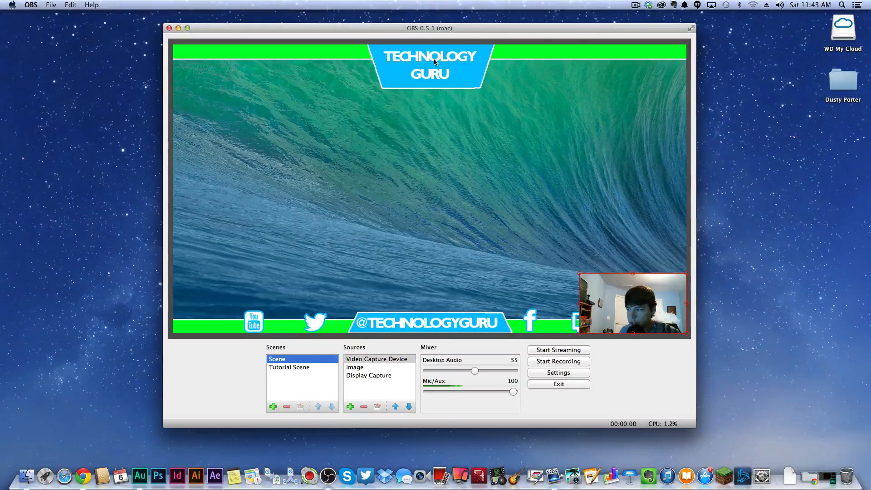
pyautogui.moveTo(118, 95)
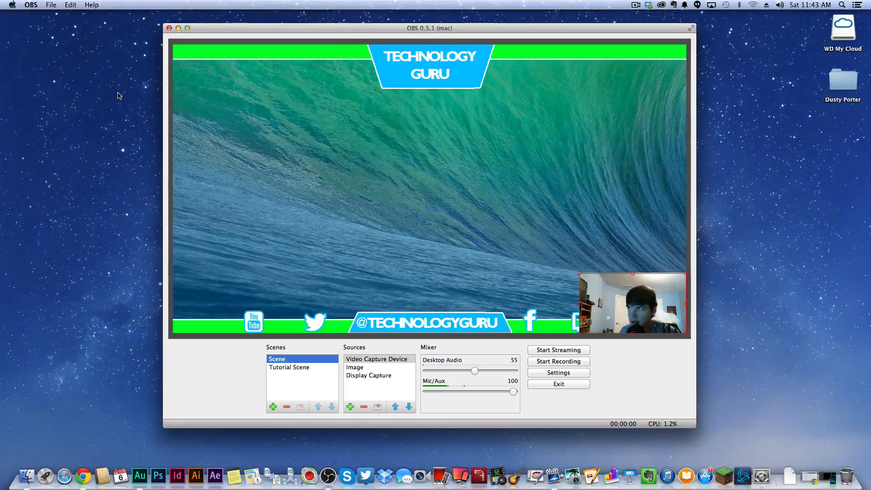
pyautogui.moveTo(195, 221)
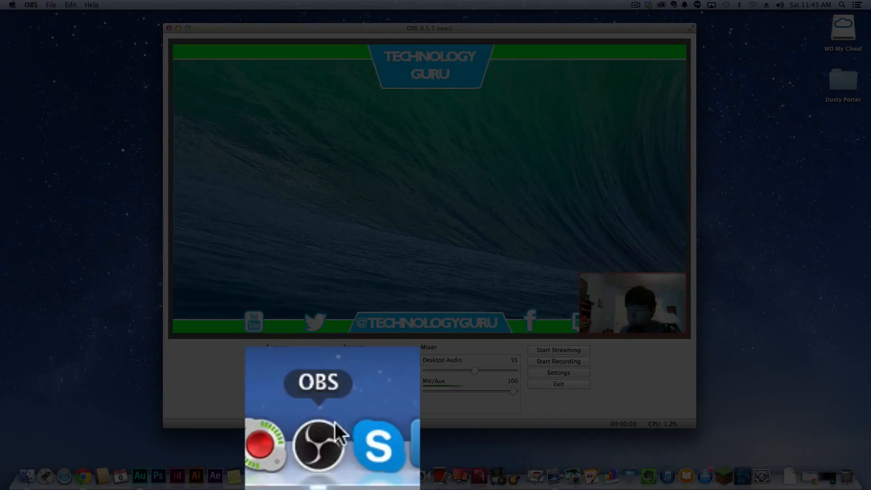
# Step: Select the webcam source, then switch to the empty Tutorial Scene
pyautogui.click(318, 447)
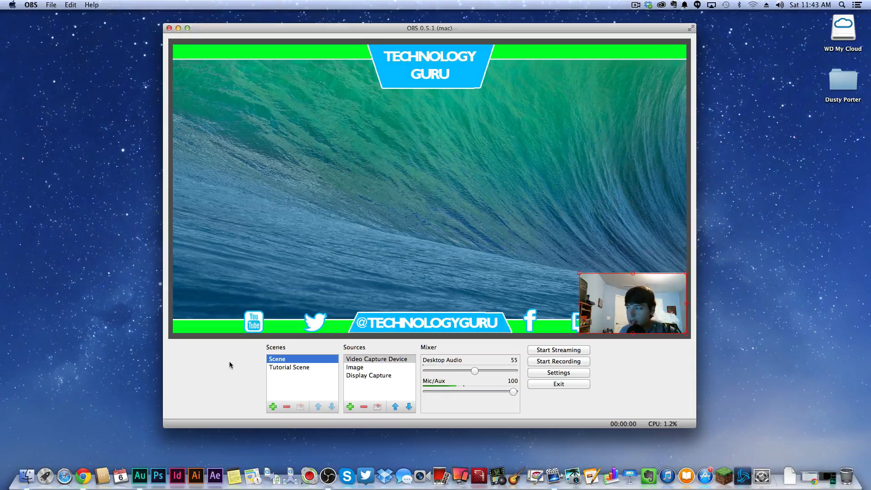
pyautogui.moveTo(389, 267)
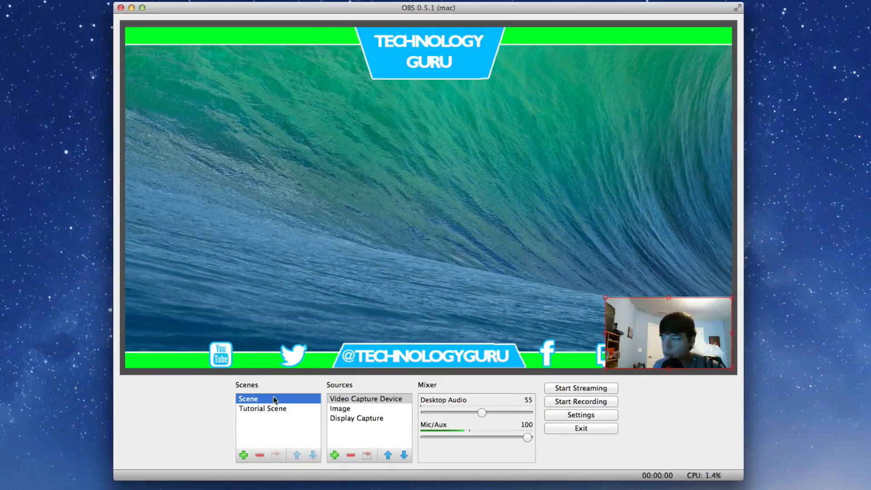
pyautogui.click(366, 399)
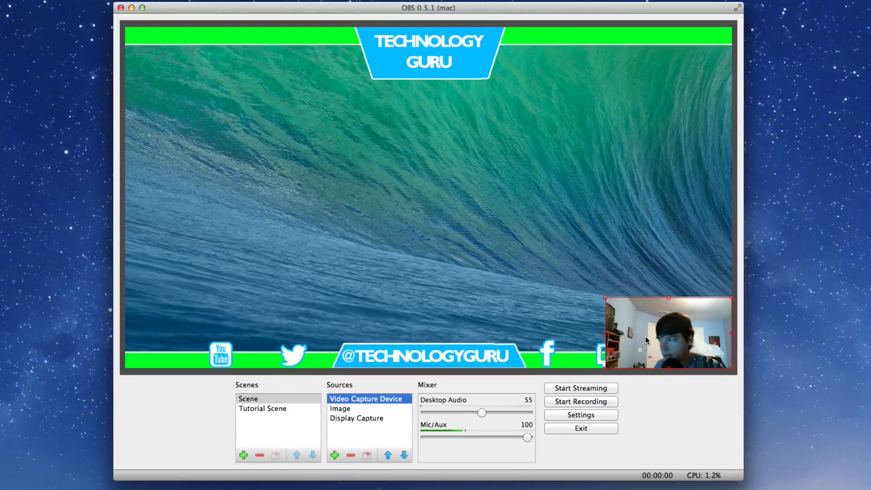
pyautogui.moveTo(238, 144)
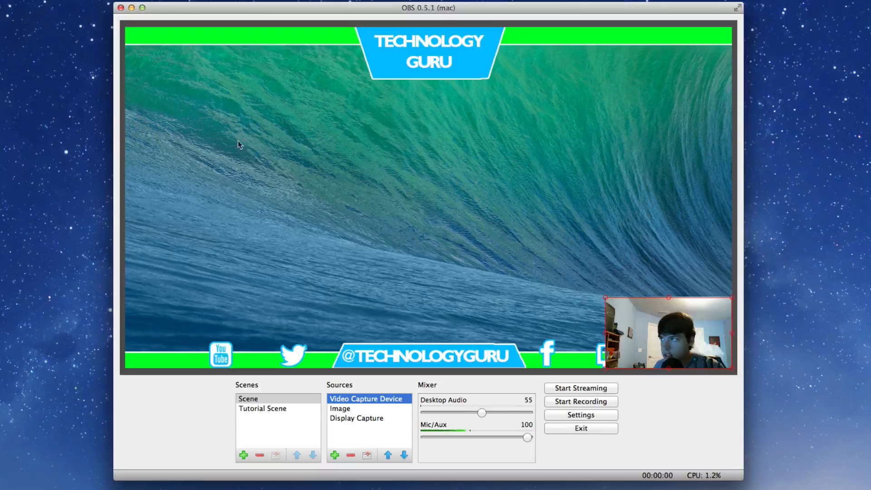
pyautogui.moveTo(418, 150)
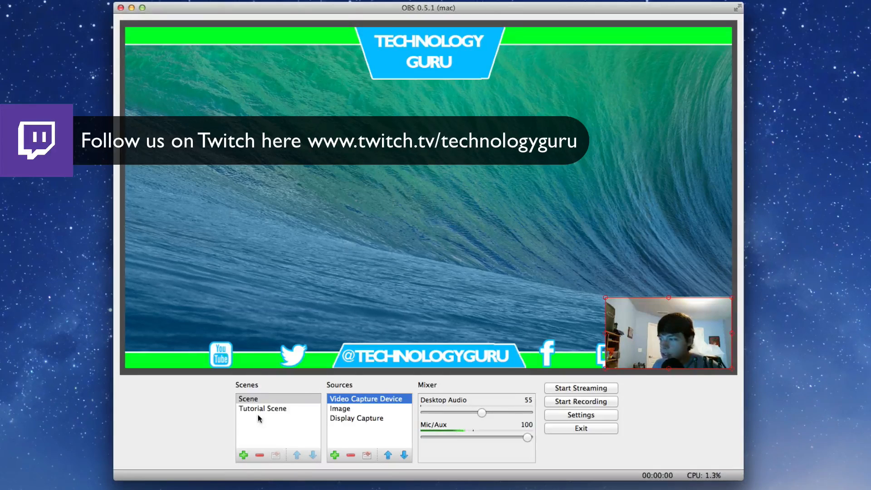
pyautogui.click(262, 408)
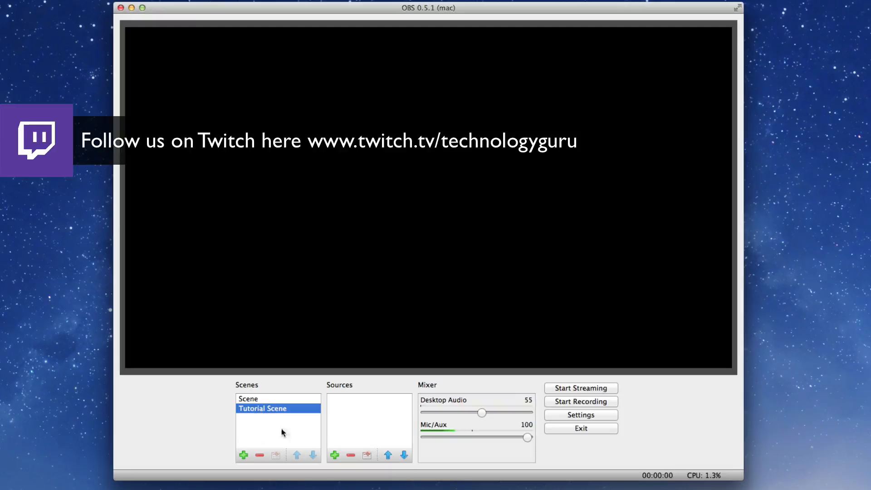
pyautogui.moveTo(239, 352)
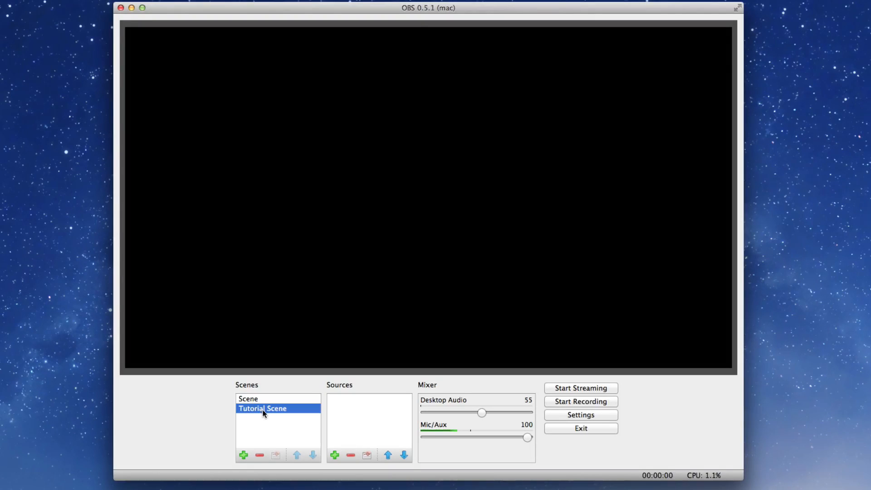
pyautogui.moveTo(350, 426)
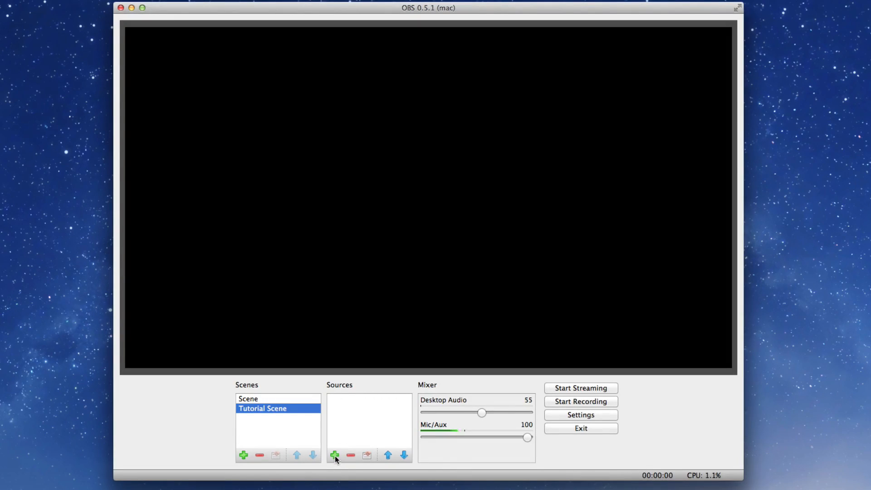
# Step: Add a Display Capture 1 source capturing display 1 with the wave desktop
pyautogui.click(335, 455)
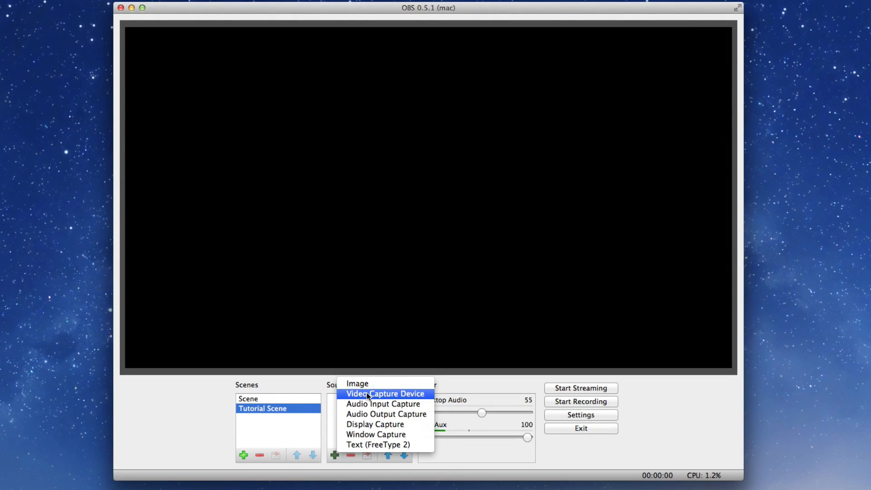
pyautogui.moveTo(375, 424)
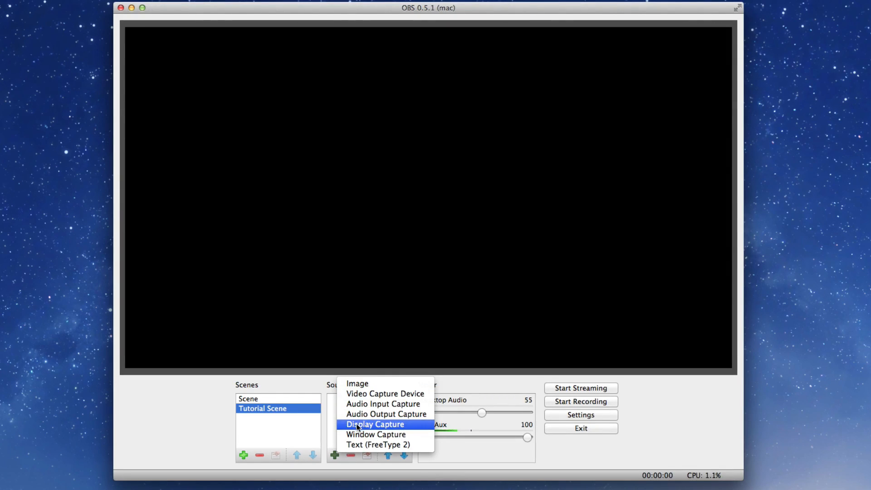
pyautogui.click(376, 424)
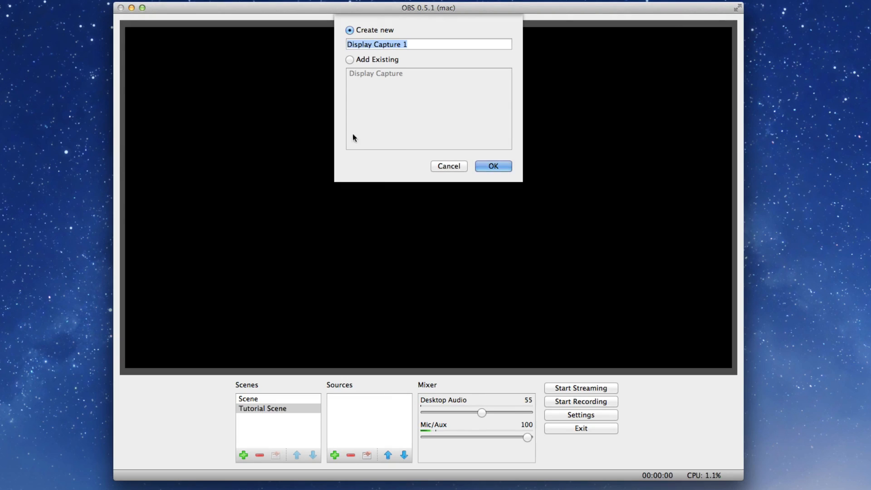
pyautogui.moveTo(425, 59)
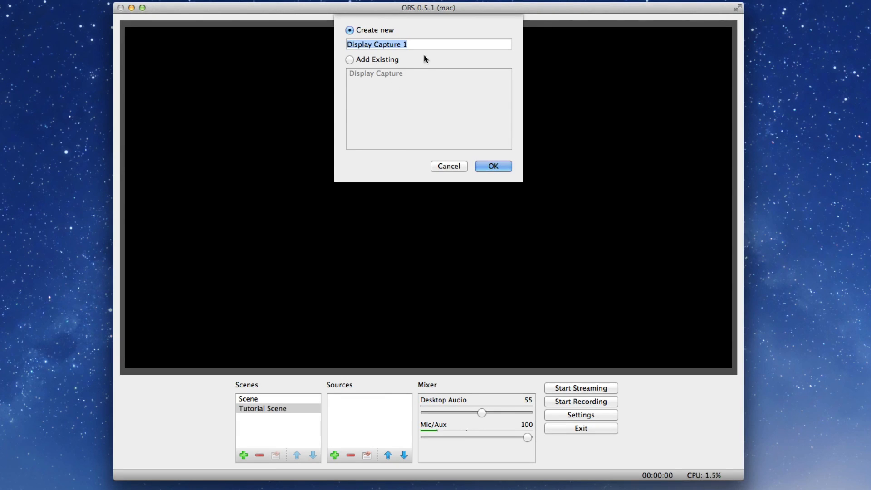
pyautogui.click(492, 165)
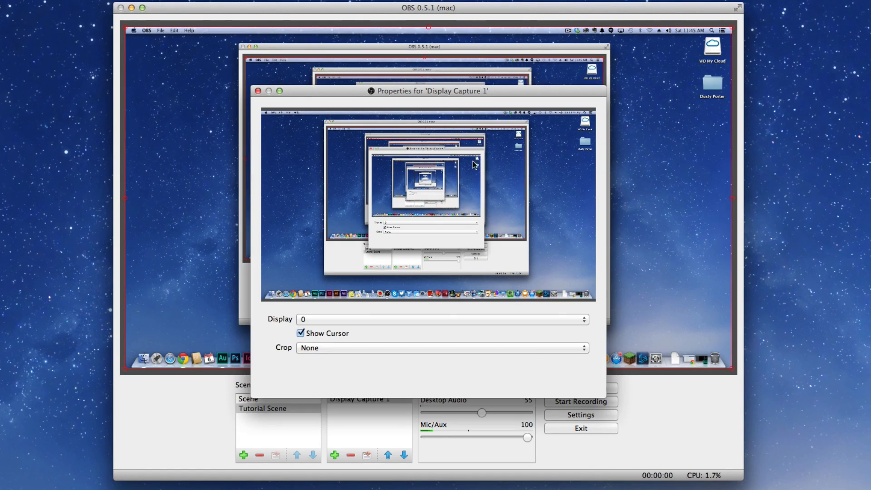
pyautogui.moveTo(456, 120)
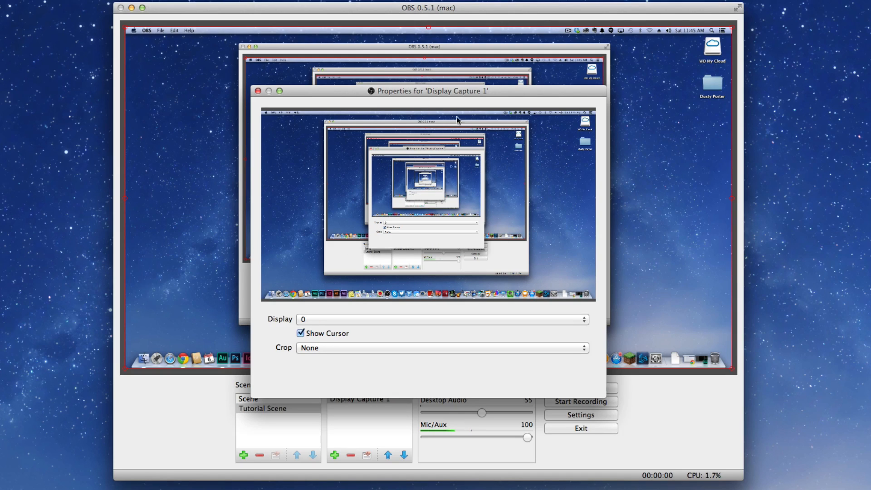
pyautogui.moveTo(380, 280)
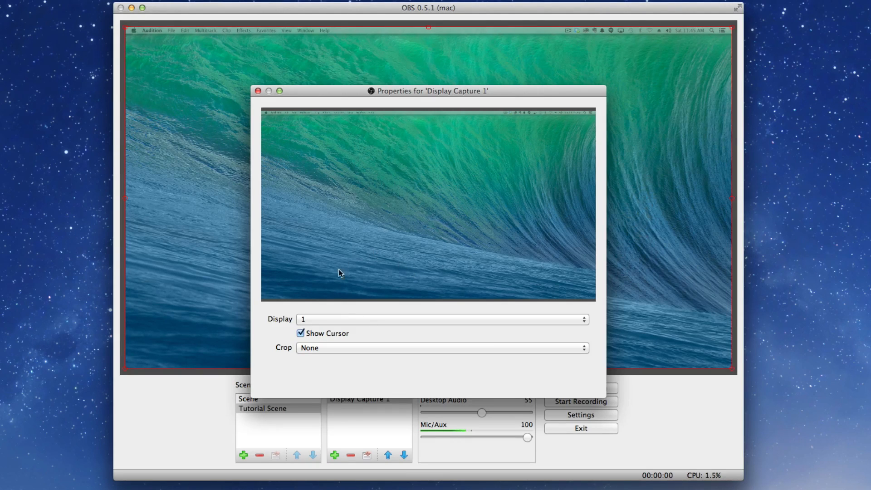
pyautogui.moveTo(345, 216)
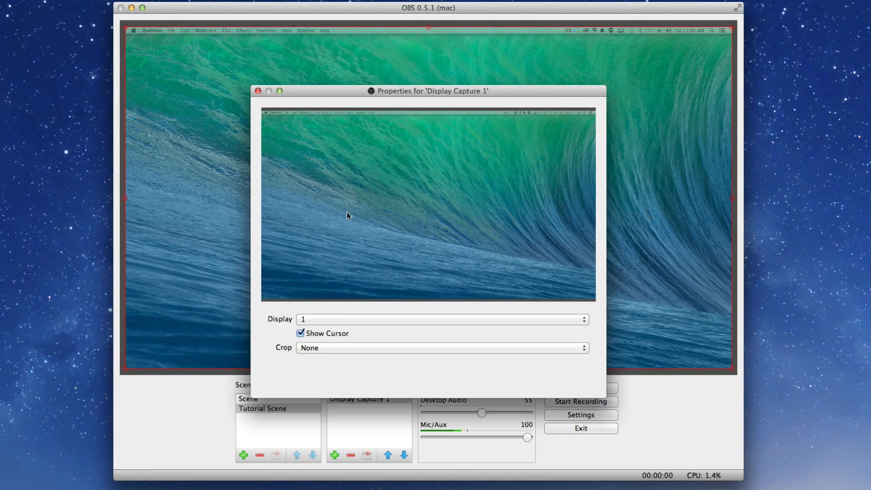
pyautogui.click(257, 91)
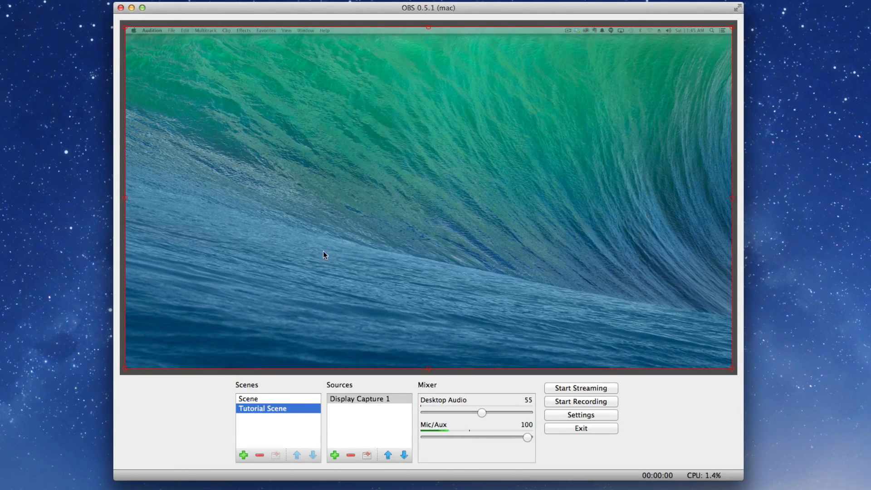
pyautogui.moveTo(175, 285)
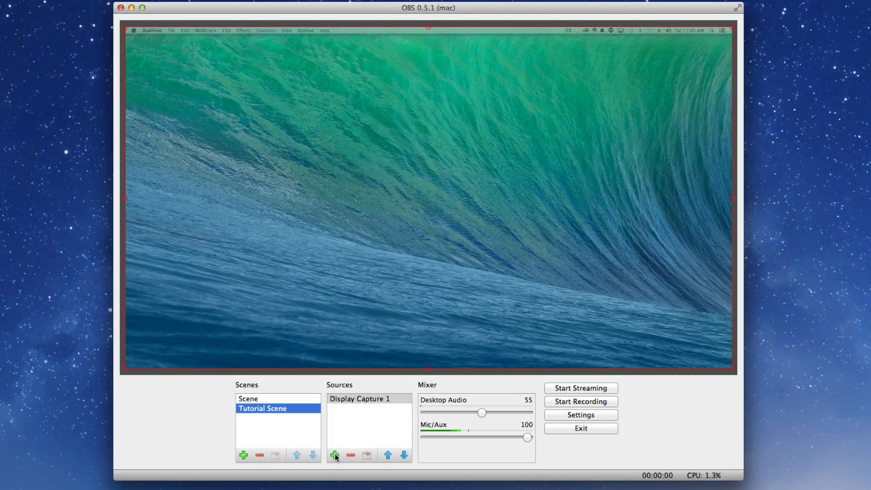
# Step: Add a new video capture source named 'webc' for the webcam
pyautogui.click(335, 455)
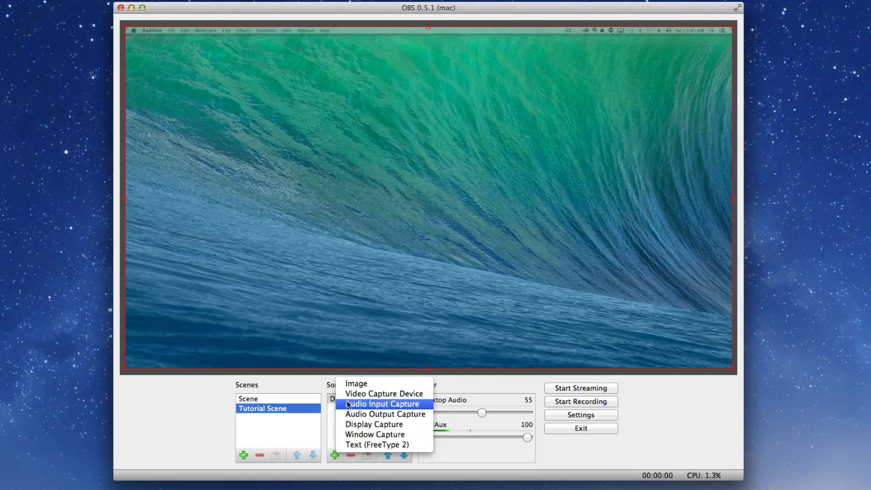
pyautogui.click(384, 393)
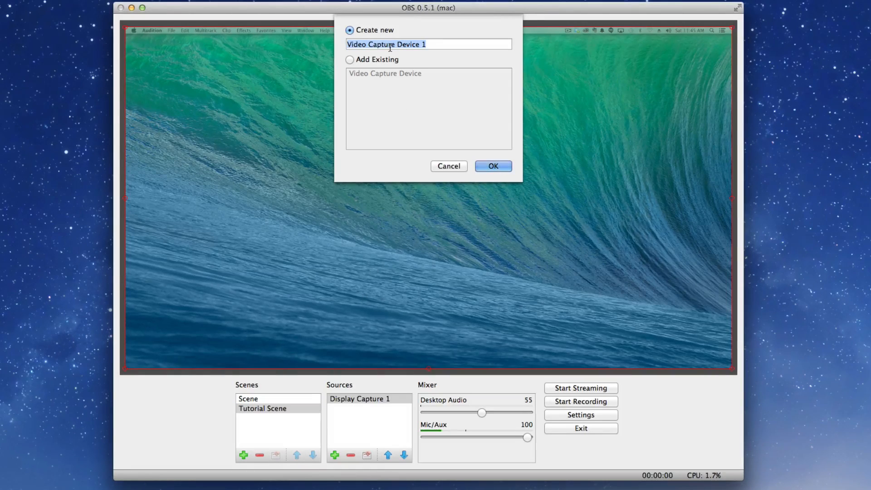
pyautogui.write('webc')
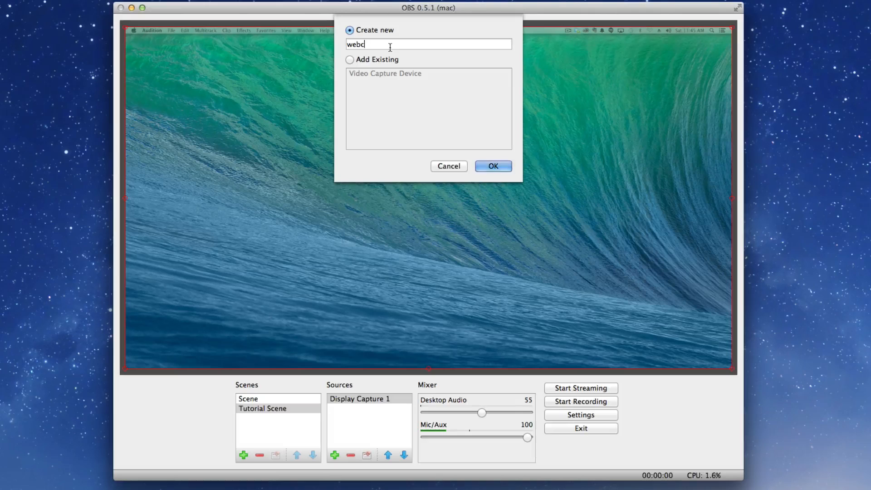
pyautogui.click(492, 165)
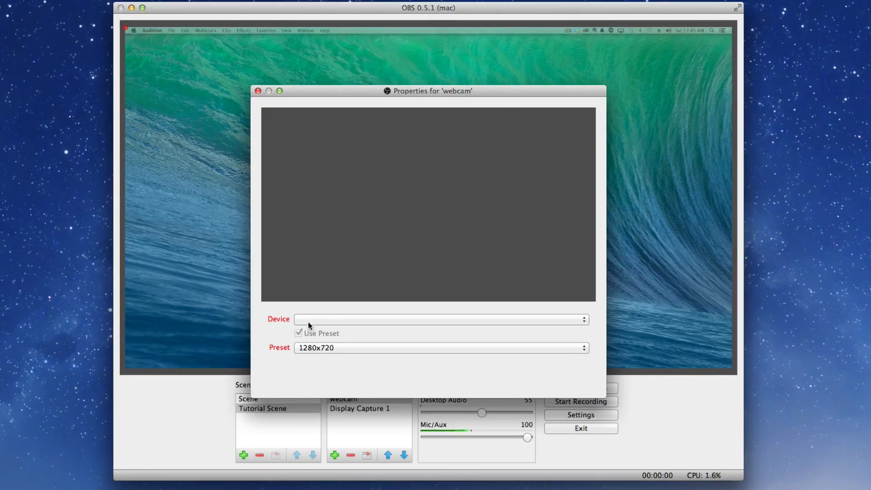
# Step: Use the Logitech Camera as the device and place the webcam in the bottom-right corner
pyautogui.click(442, 319)
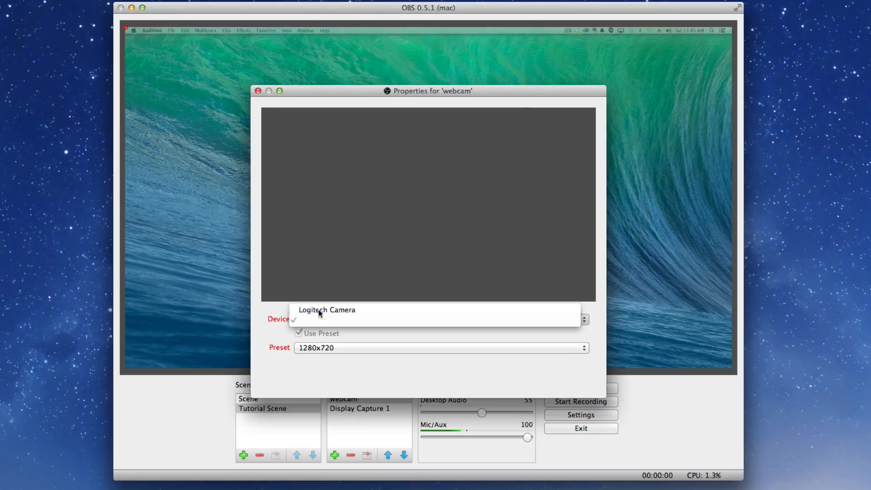
pyautogui.click(327, 310)
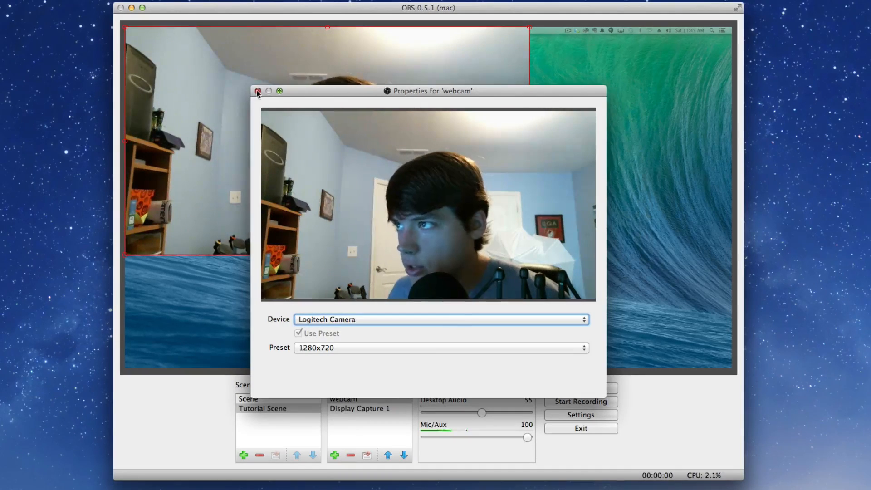
pyautogui.click(257, 91)
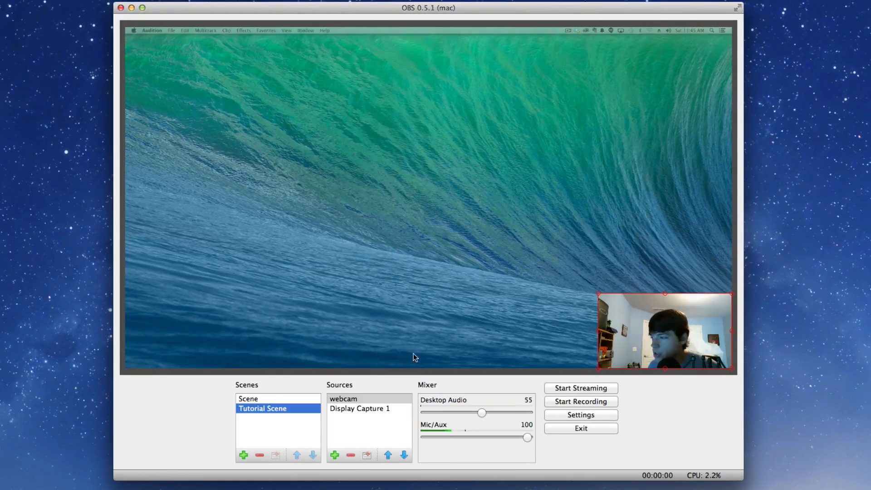
pyautogui.moveTo(393, 359)
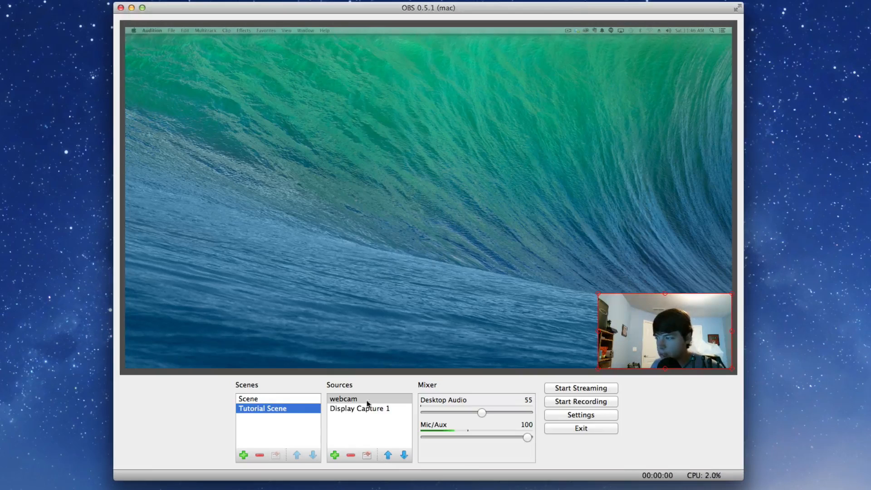
pyautogui.click(343, 398)
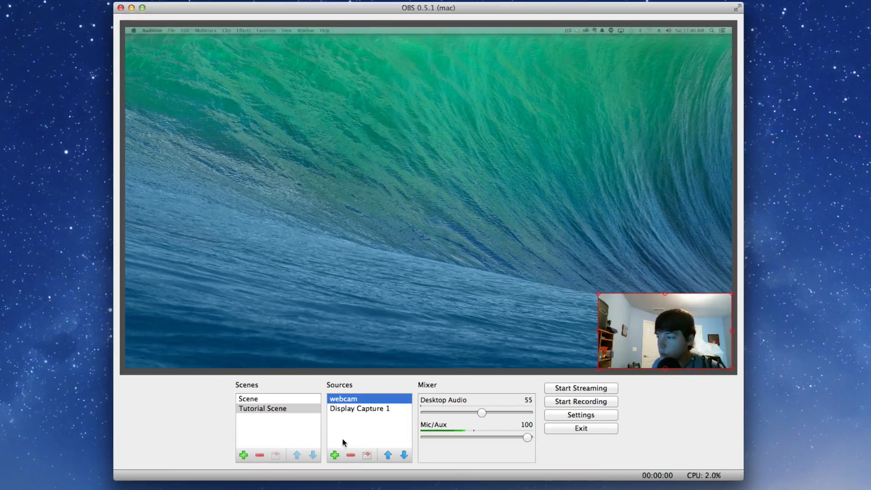
# Step: Add a new image source named 'Overlay'
pyautogui.click(334, 455)
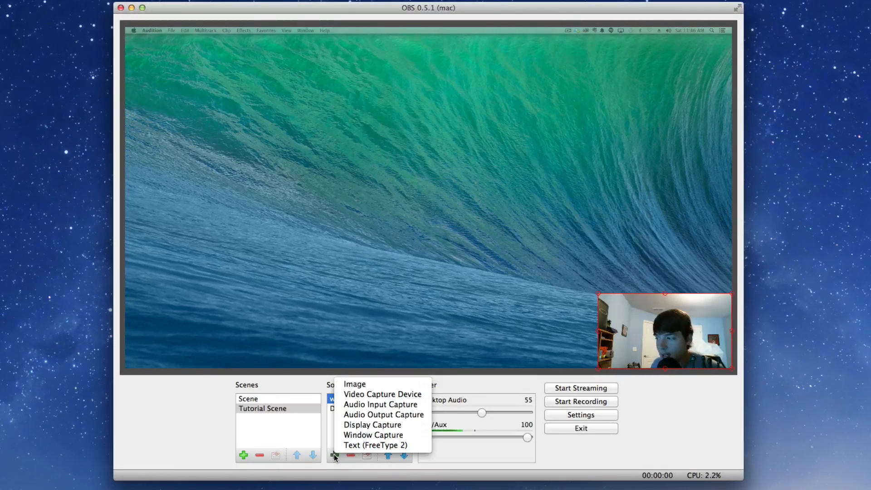
pyautogui.click(355, 384)
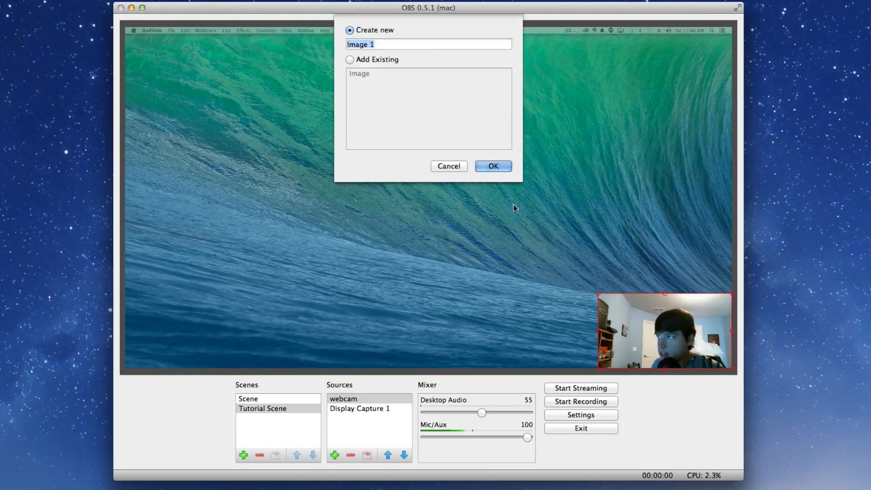
pyautogui.write('Ov')
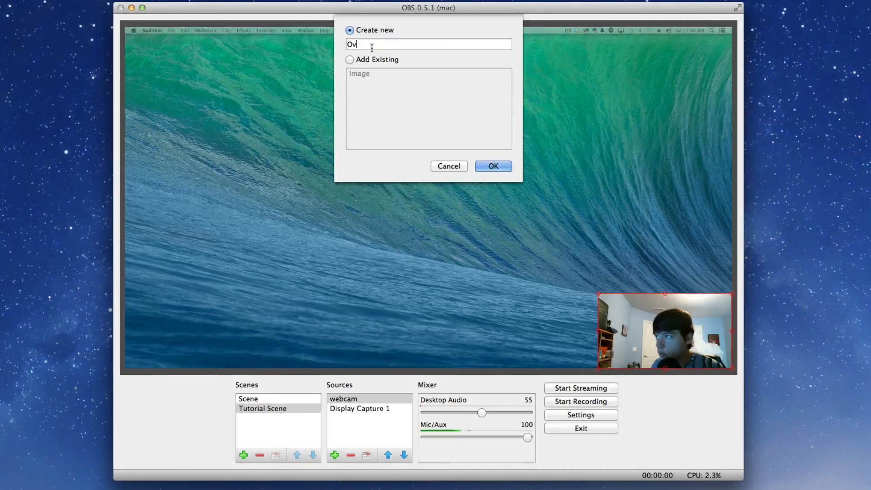
pyautogui.write('erlay')
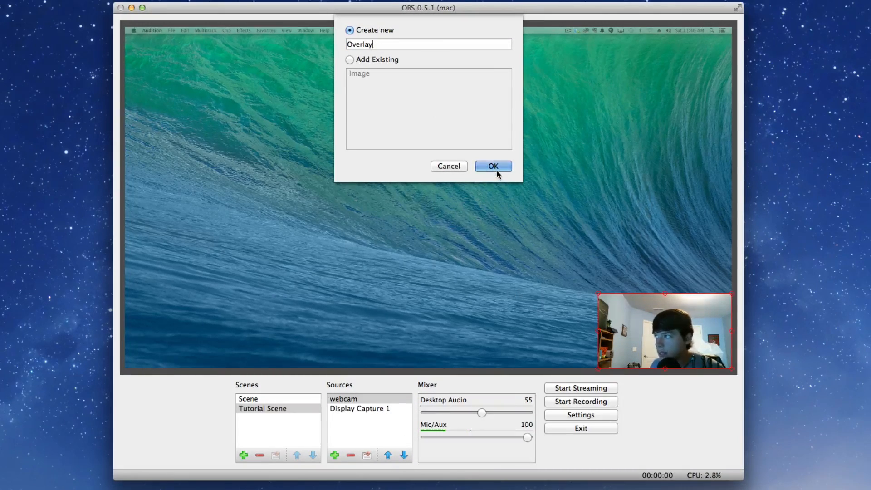
pyautogui.click(492, 166)
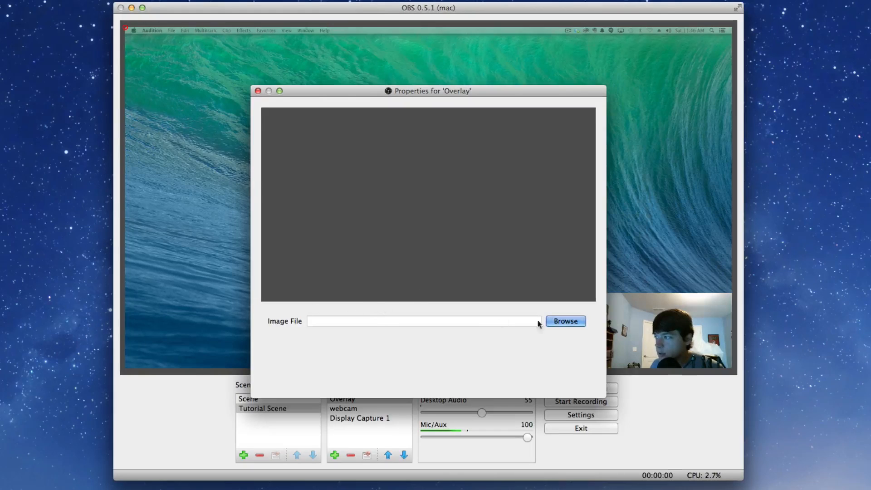
# Step: Load the Technology Guru banner PNG into Overlay and raise the webcam above its bottom bar
pyautogui.click(566, 320)
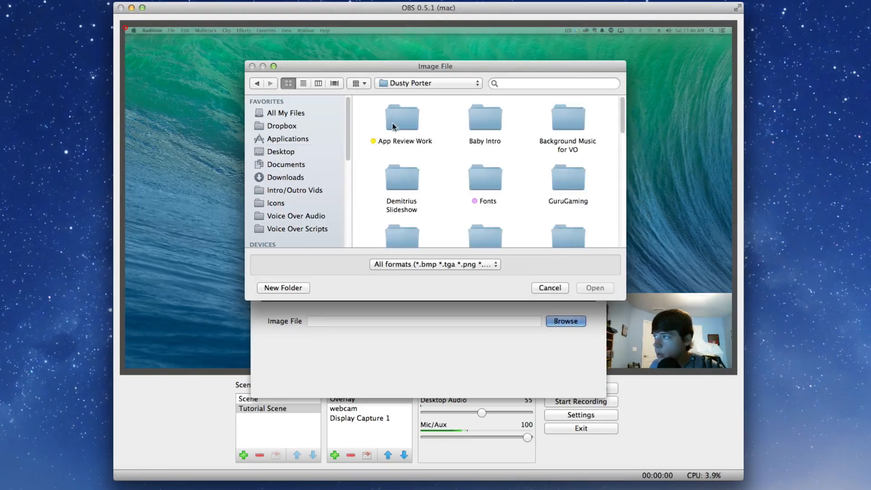
pyautogui.scroll(-3)
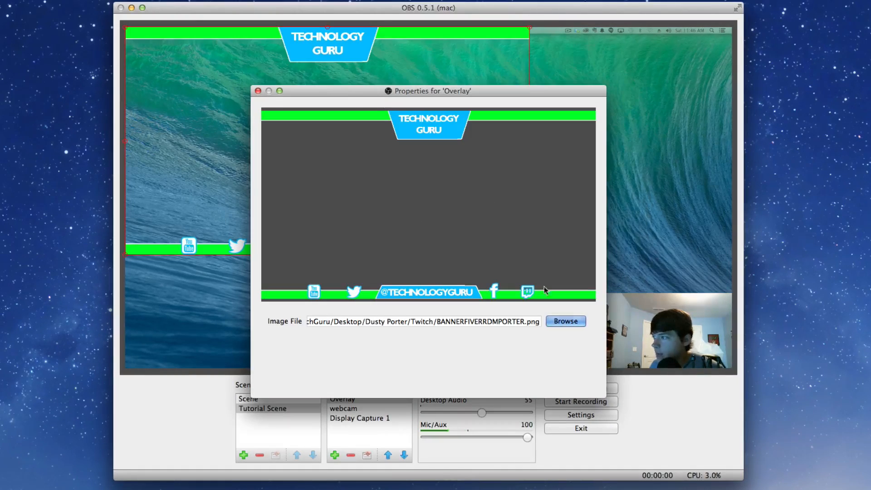
pyautogui.click(257, 90)
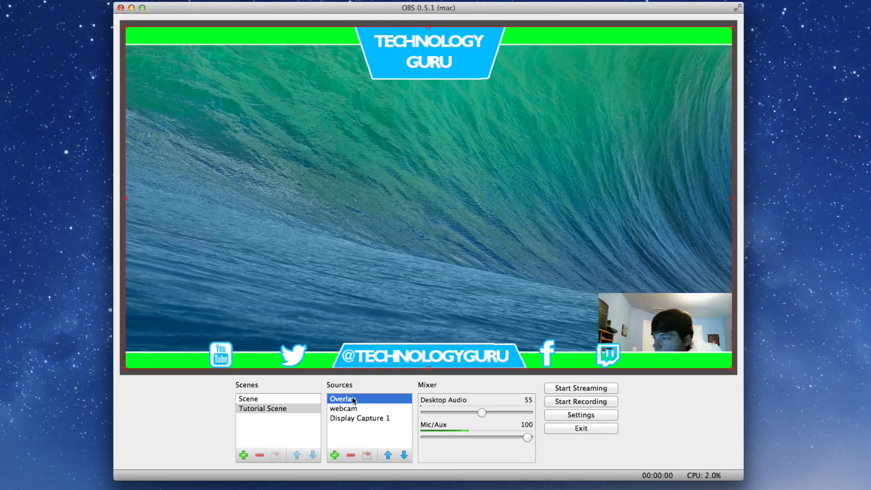
pyautogui.click(343, 408)
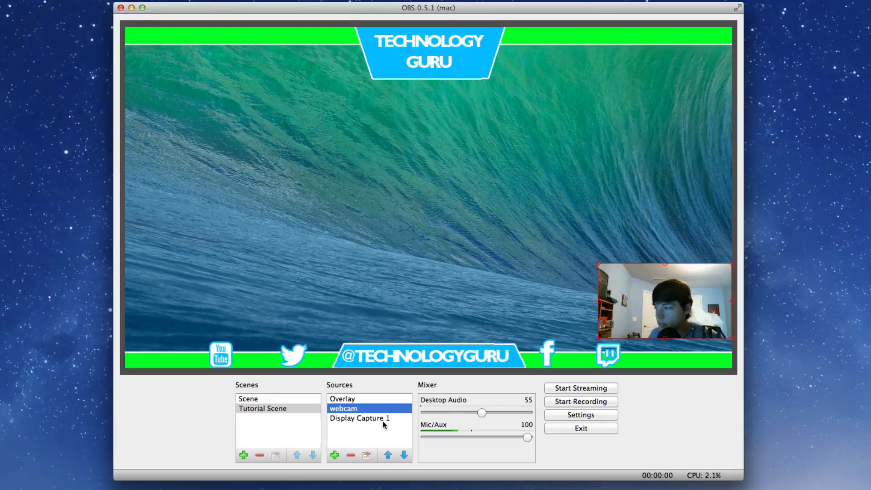
pyautogui.moveTo(581, 467)
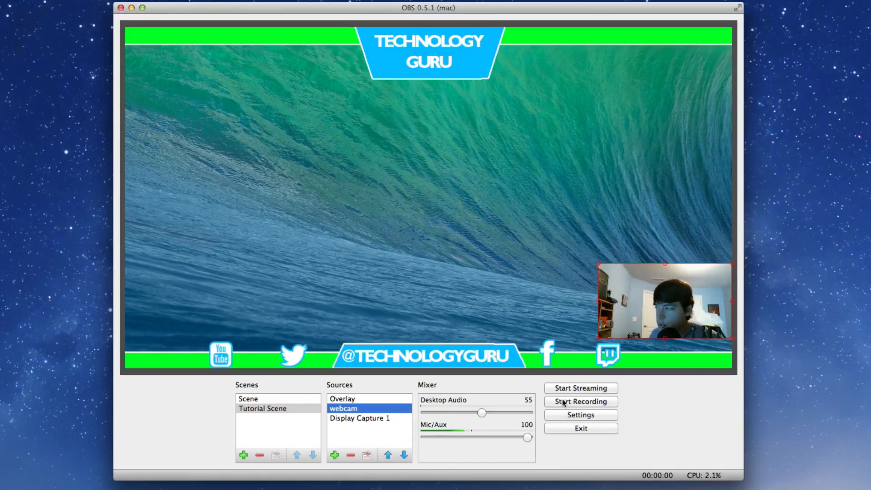
# Step: Set the Stream settings to Twitch with the US Midwest: Chicago, IL server and a stream key
pyautogui.click(581, 414)
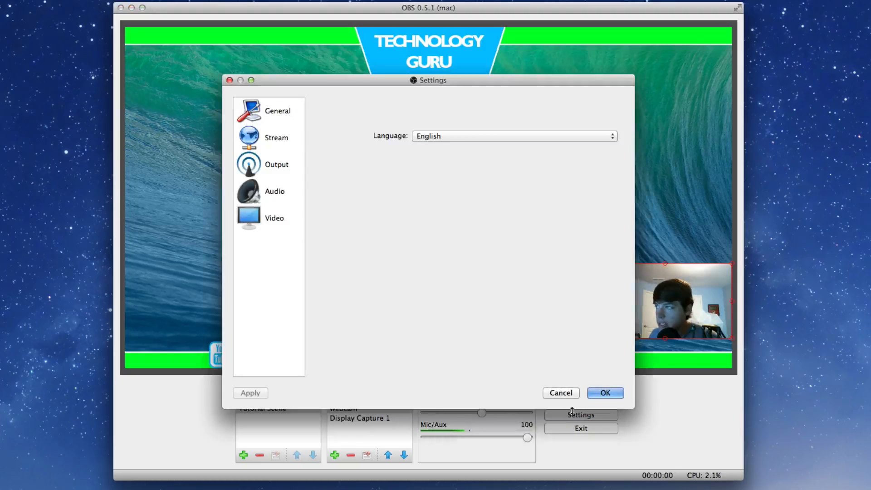
pyautogui.moveTo(324, 203)
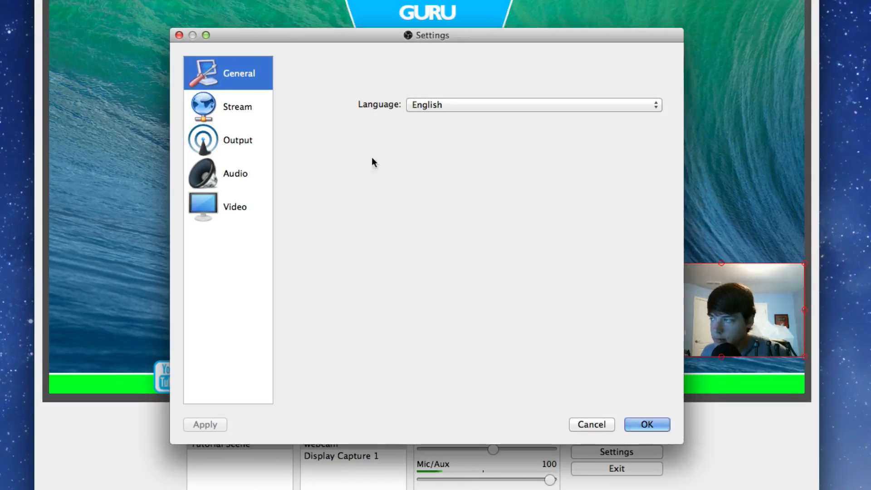
pyautogui.click(237, 106)
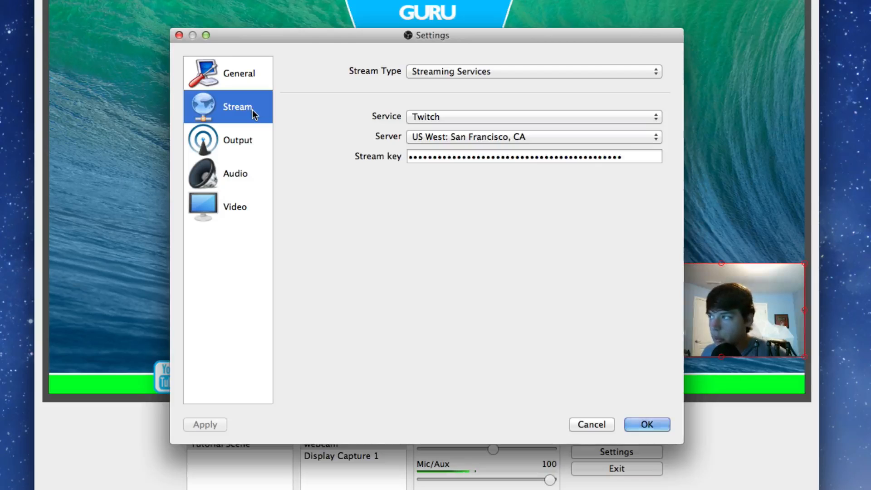
pyautogui.moveTo(397, 117)
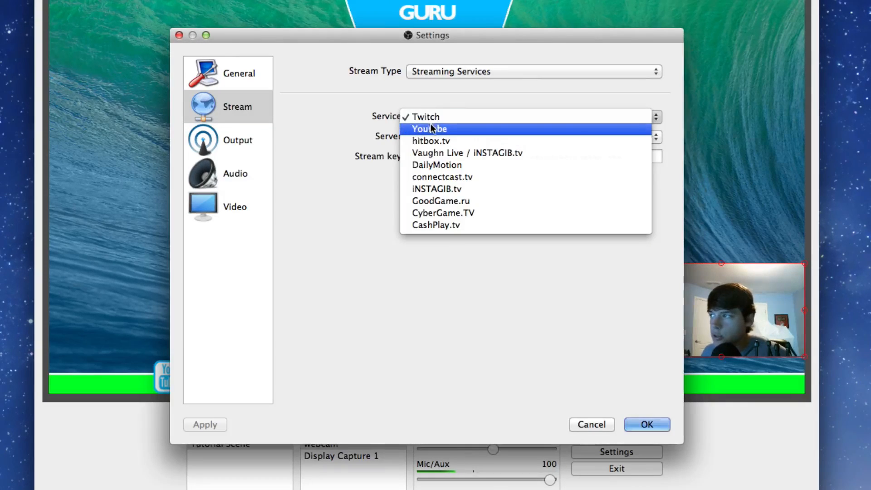
pyautogui.click(426, 117)
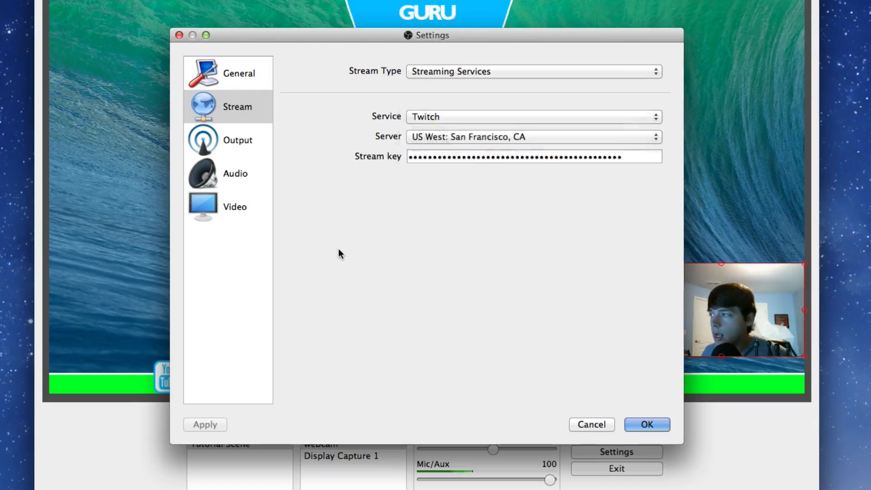
pyautogui.moveTo(402, 152)
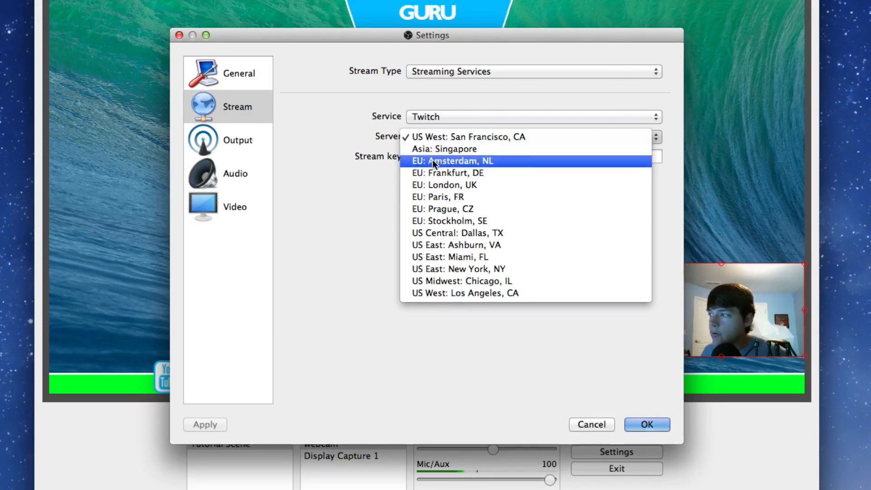
pyautogui.moveTo(469, 280)
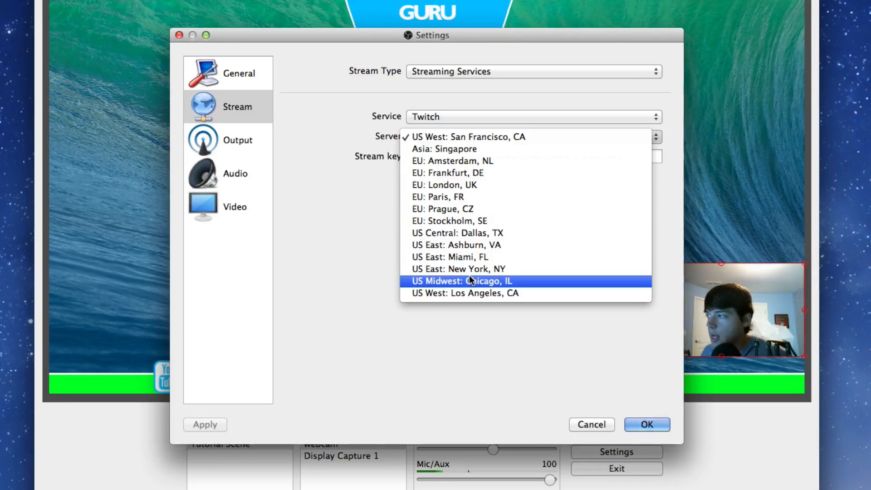
pyautogui.moveTo(457, 285)
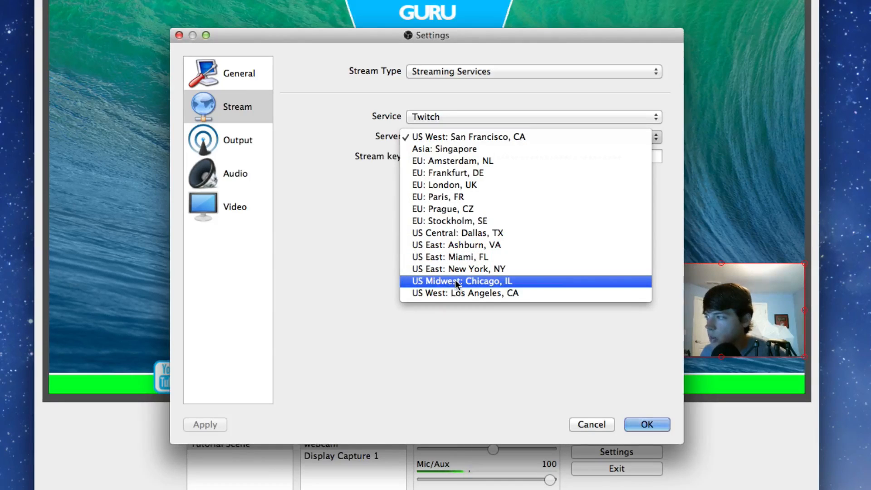
pyautogui.click(461, 280)
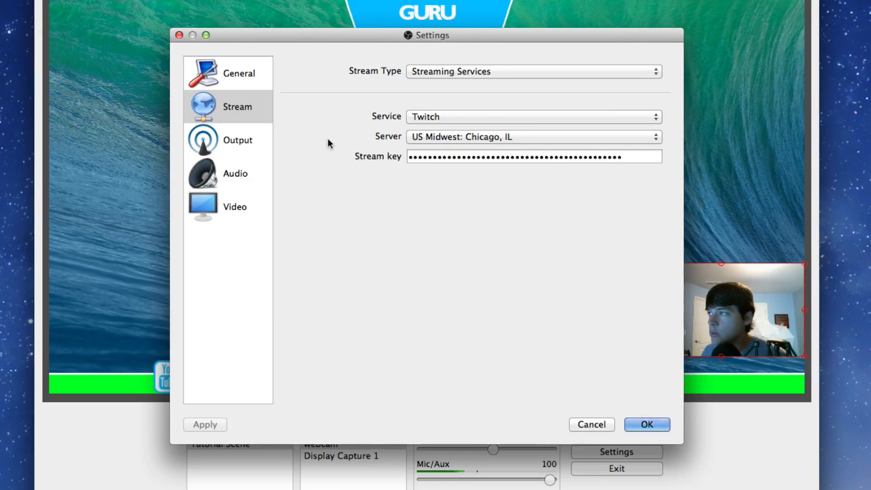
# Step: Review Output, then show Audio settings with Soundflower (2ch) desktop audio and Scarlett 2i2 USB mic
pyautogui.click(237, 140)
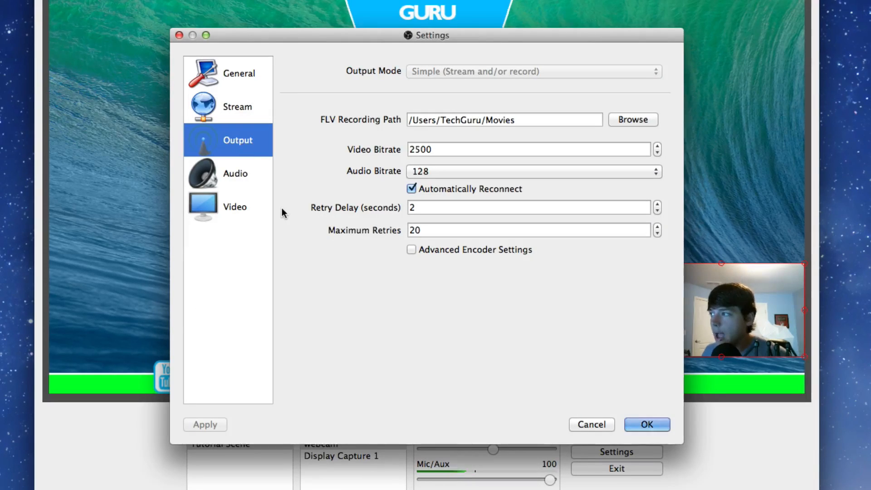
pyautogui.moveTo(442, 145)
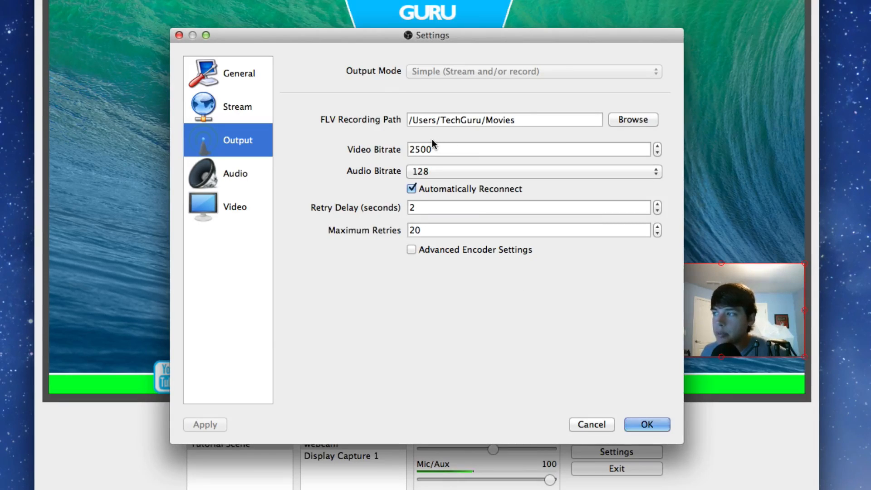
pyautogui.moveTo(388, 165)
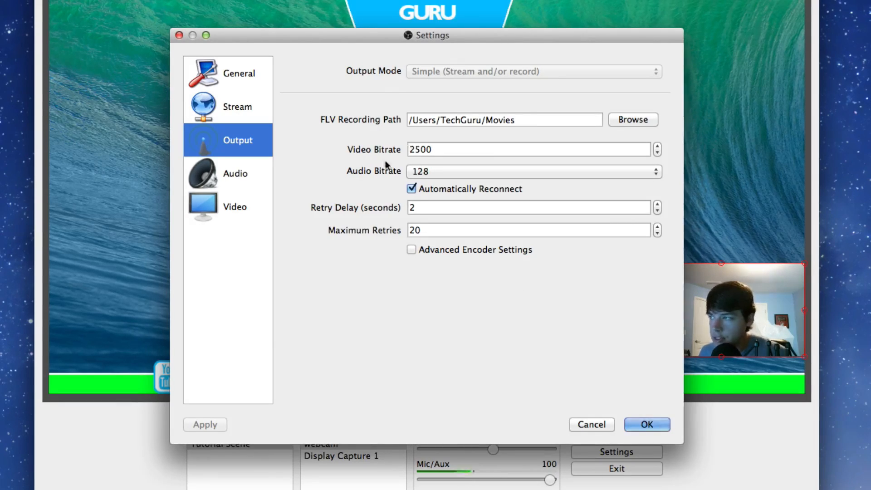
pyautogui.click(236, 172)
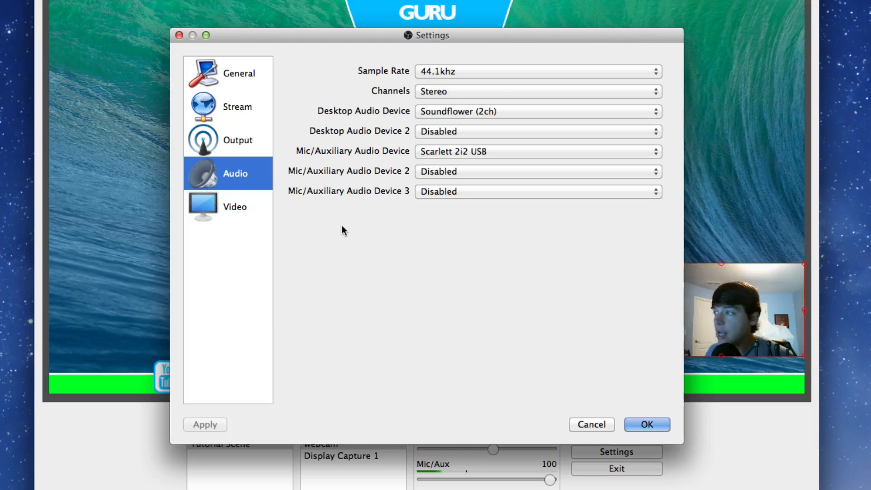
pyautogui.moveTo(350, 226)
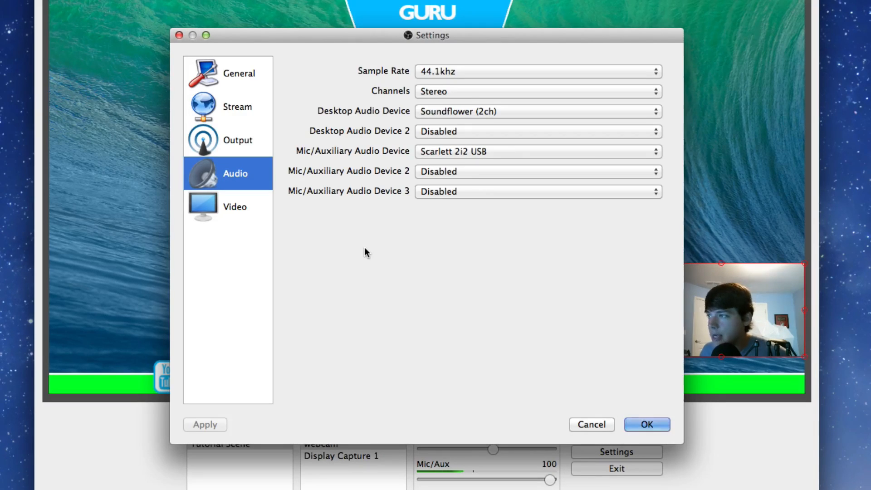
pyautogui.click(838, 5)
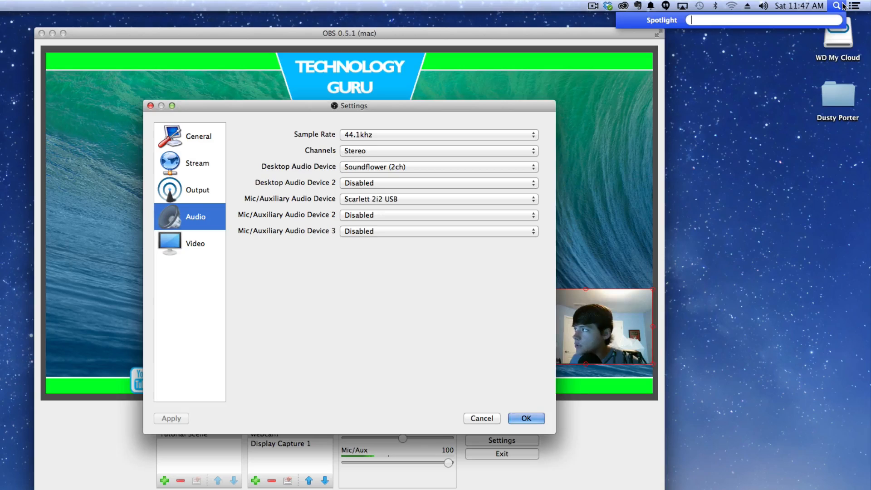
pyautogui.write('sou')
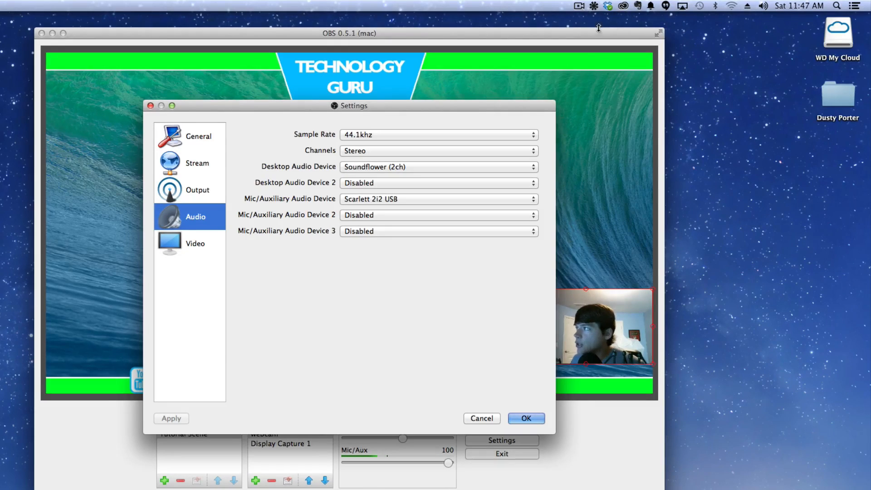
pyautogui.click(593, 6)
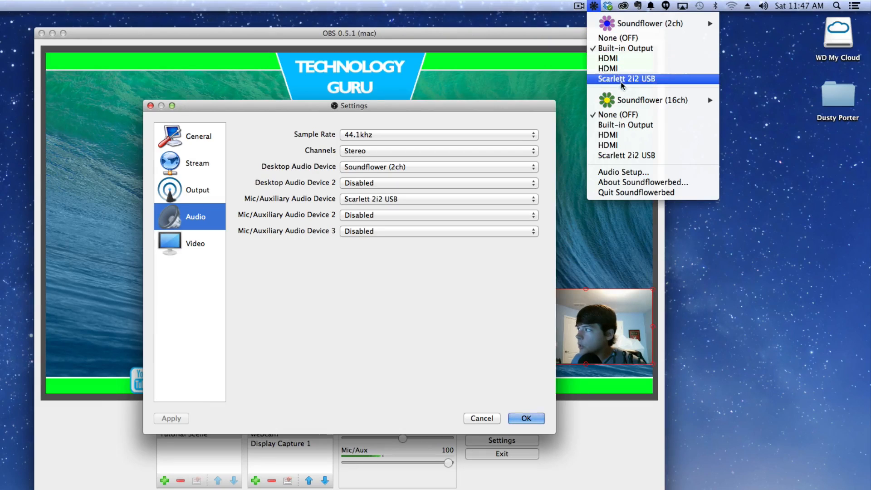
pyautogui.moveTo(650, 23)
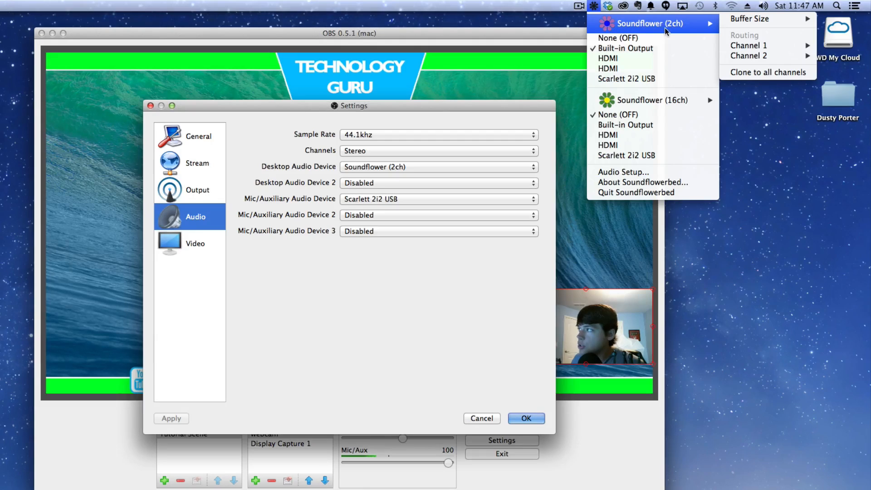
pyautogui.moveTo(627, 49)
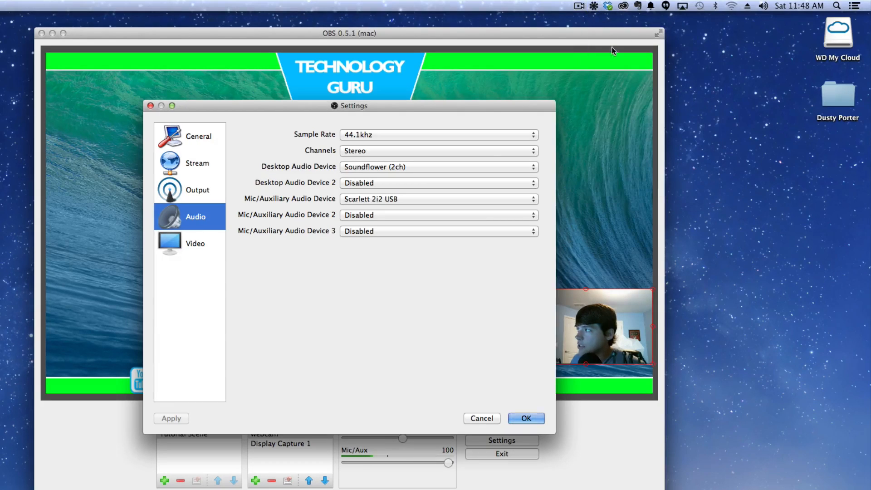
pyautogui.moveTo(285, 166)
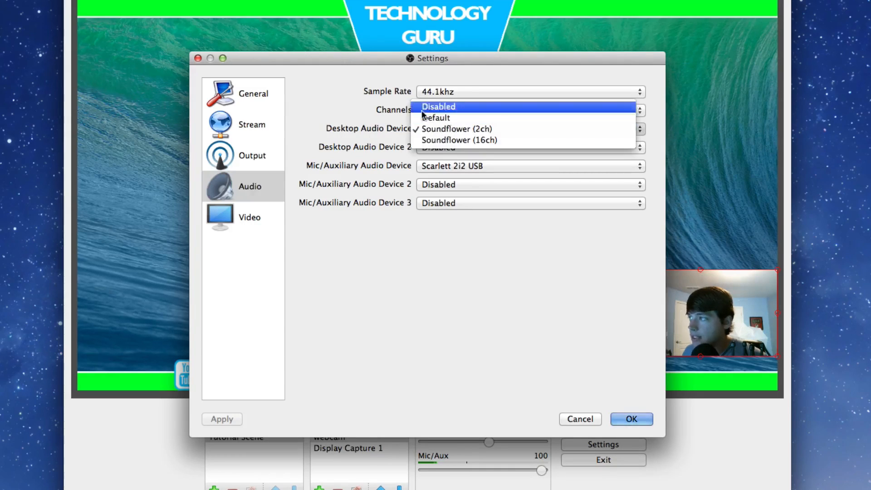
pyautogui.click(436, 117)
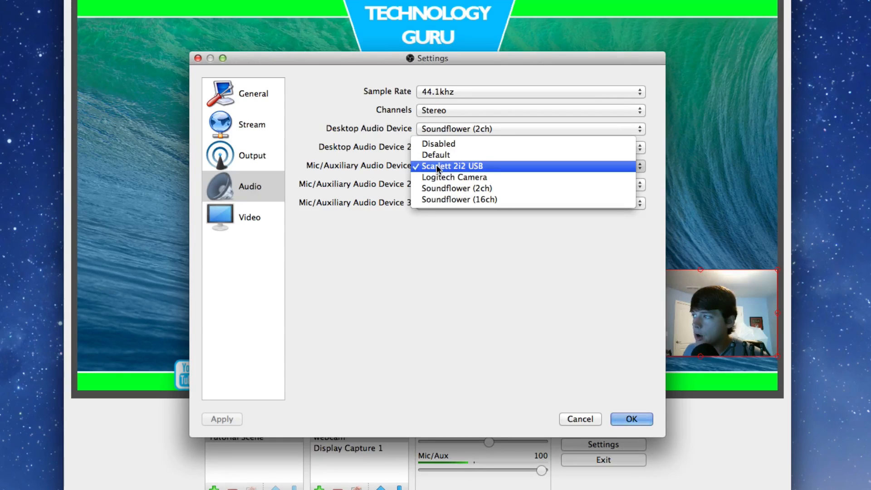
pyautogui.click(452, 165)
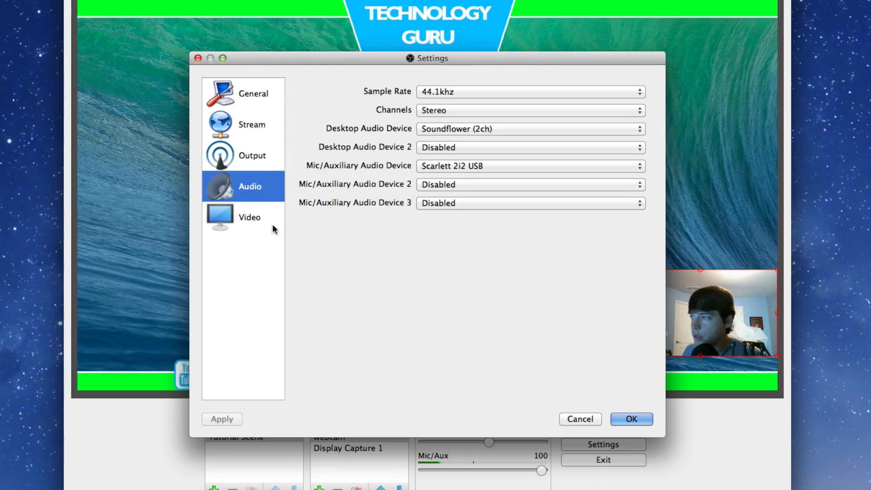
# Step: Keep video at 1920x1080 base, 1280x720 scaled, 30 FPS, and save the settings
pyautogui.click(250, 217)
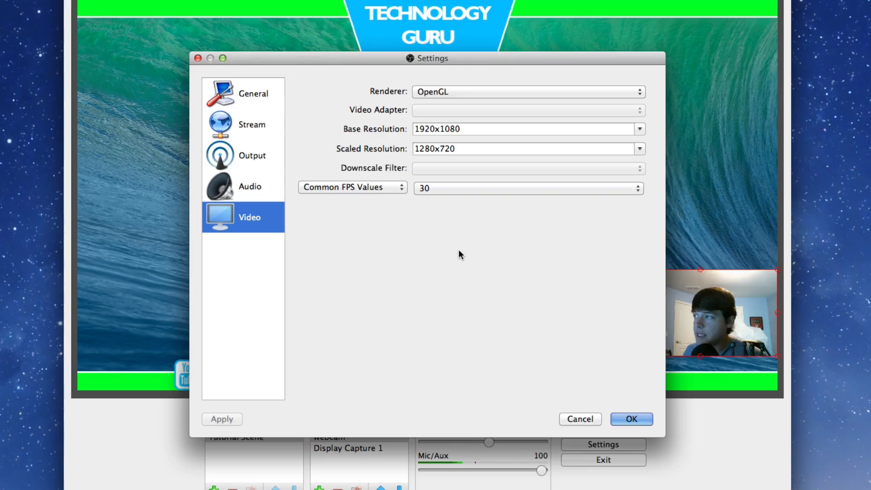
pyautogui.moveTo(374, 121)
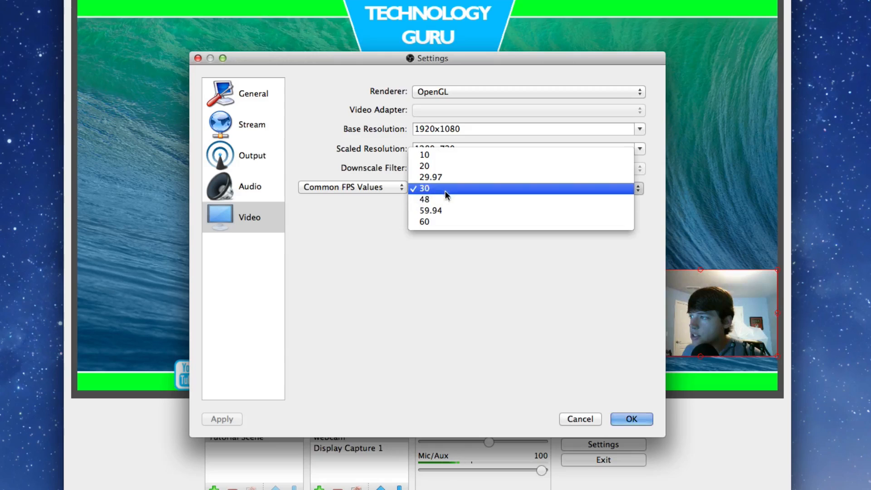
pyautogui.click(424, 188)
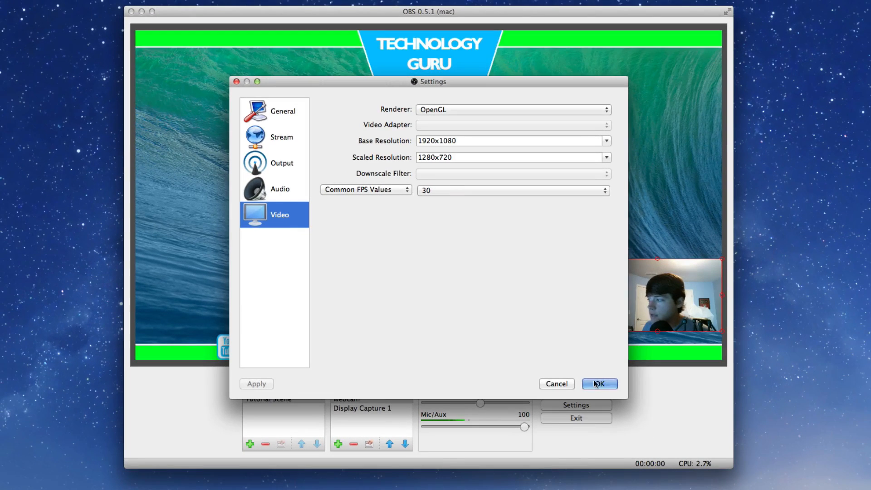
pyautogui.click(598, 384)
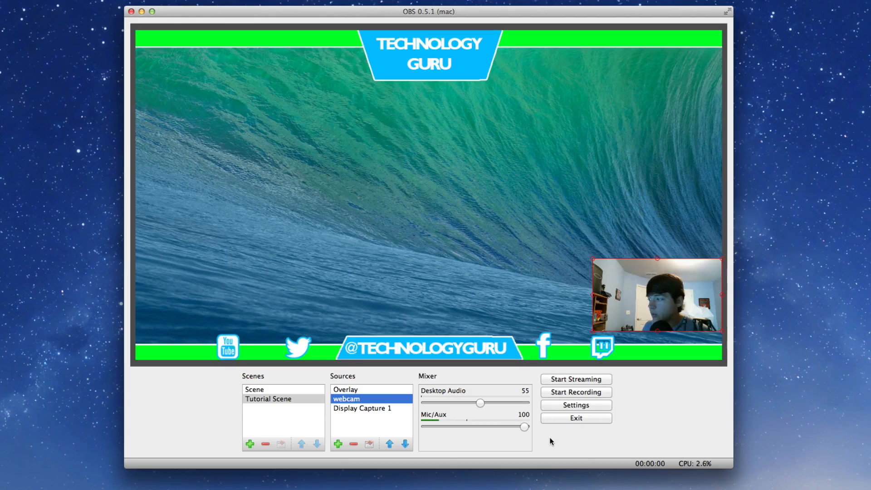
pyautogui.moveTo(663, 405)
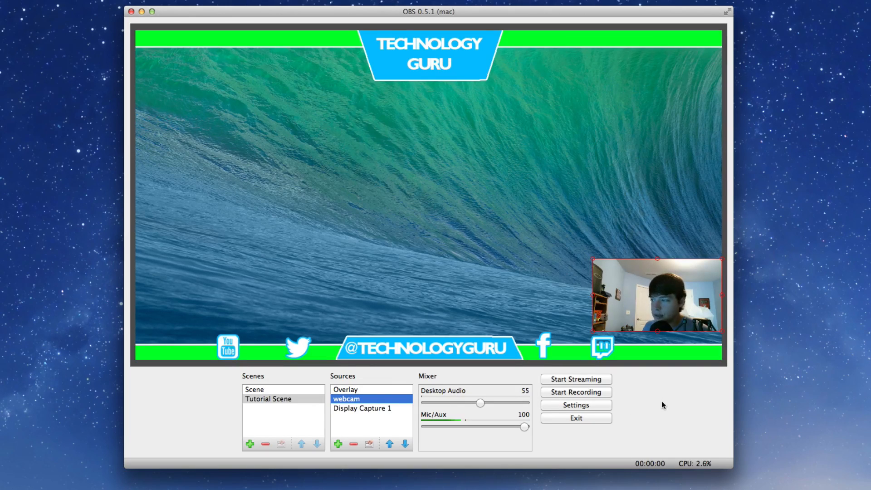
pyautogui.moveTo(573, 441)
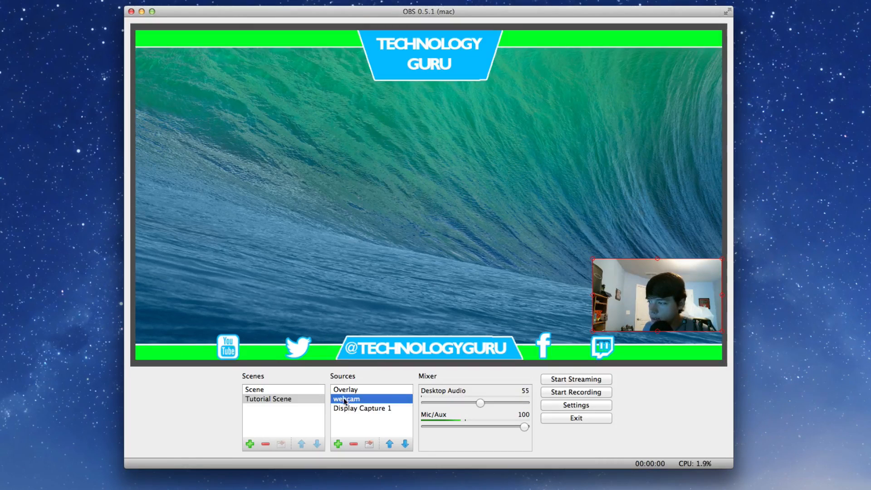
# Step: Remove the Overlay source, leaving only the webcam and Display Capture 1
pyautogui.click(346, 390)
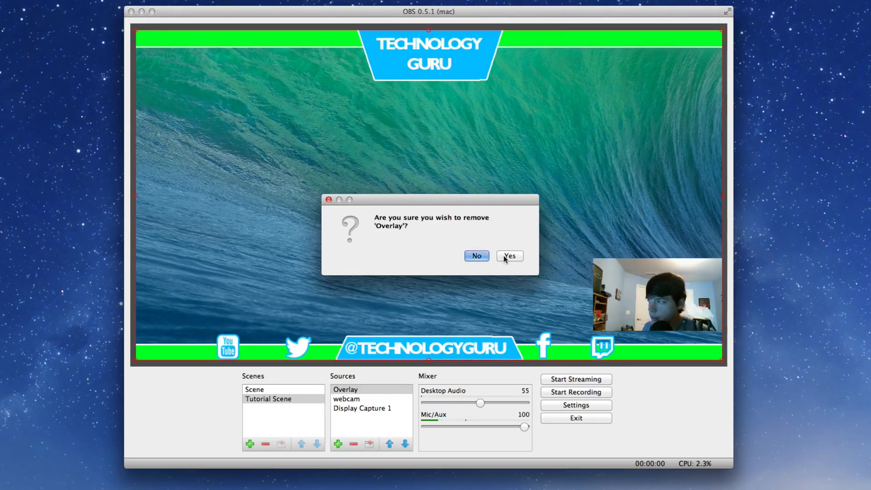
pyautogui.click(509, 256)
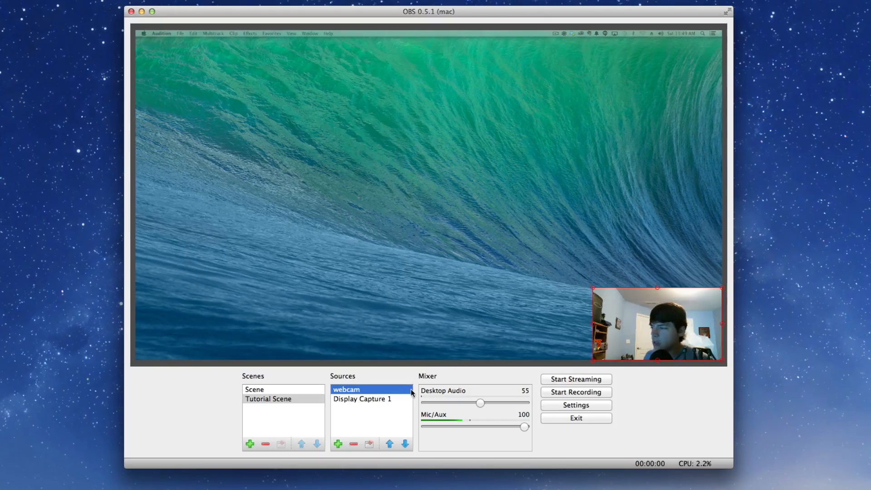
pyautogui.moveTo(387, 416)
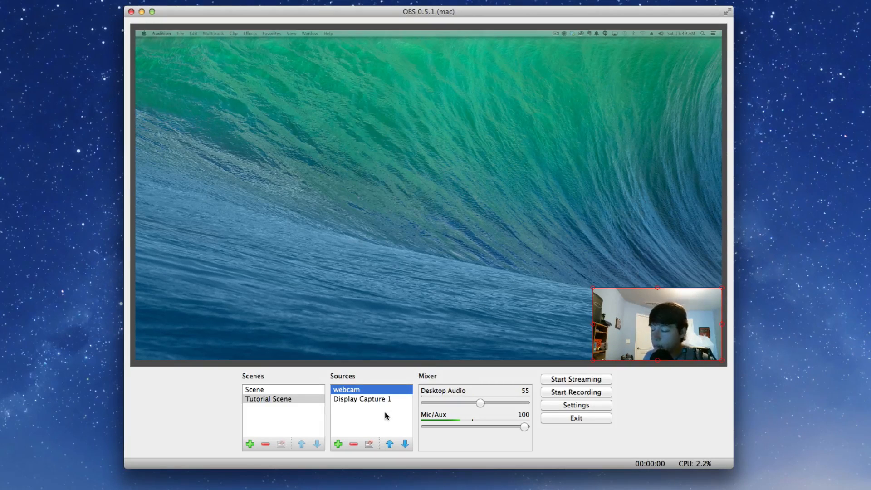